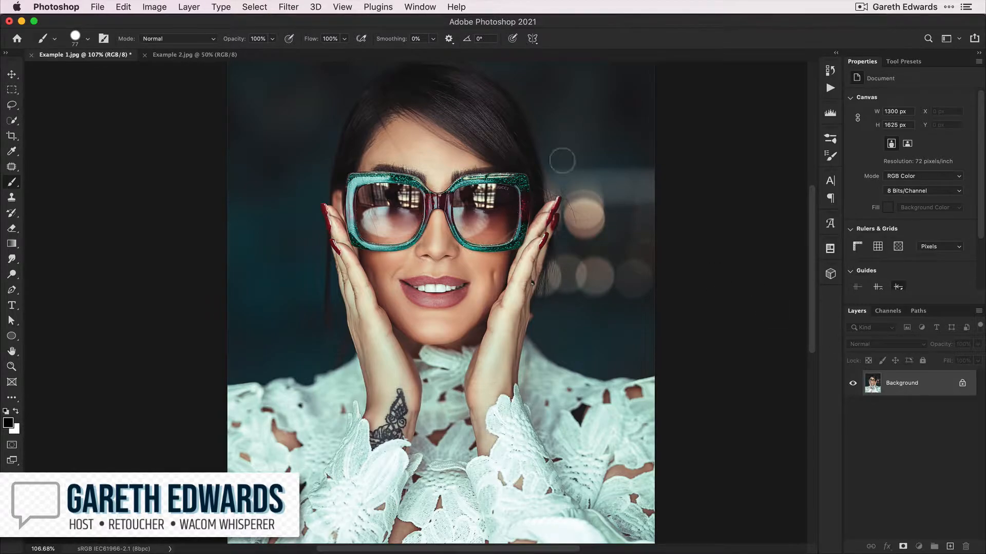
- Open Liquify on the portrait and cancel, then paint white cartoon eyes with black pupils on both lenses
{"action": "left_click", "coordinate": [288, 6]}
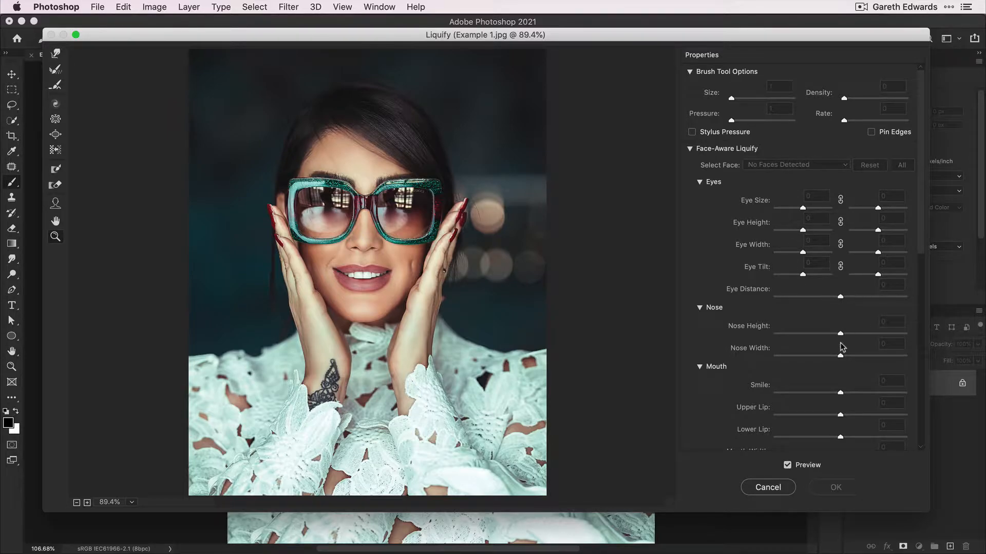
{"action": "left_click", "coordinate": [787, 465]}
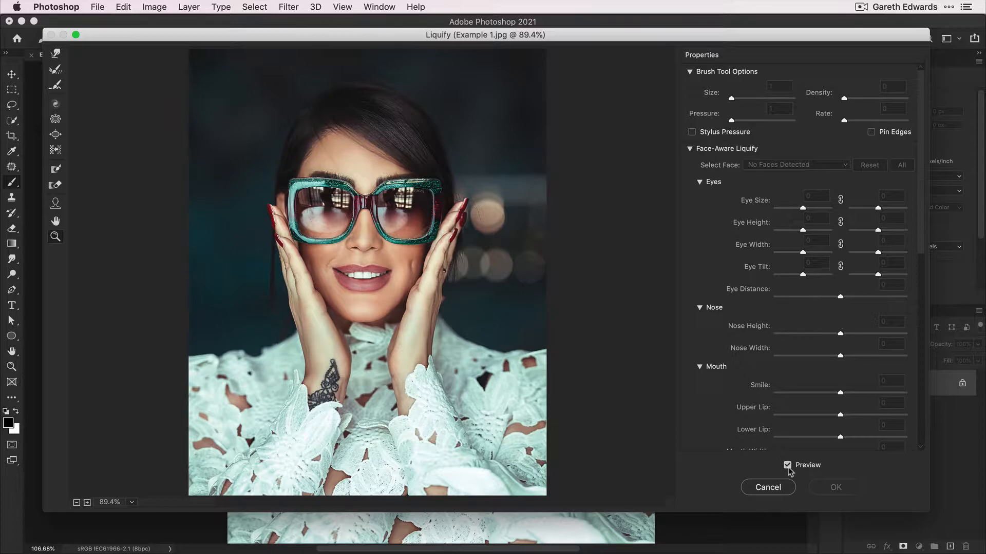
{"action": "mouse_move", "coordinate": [767, 487]}
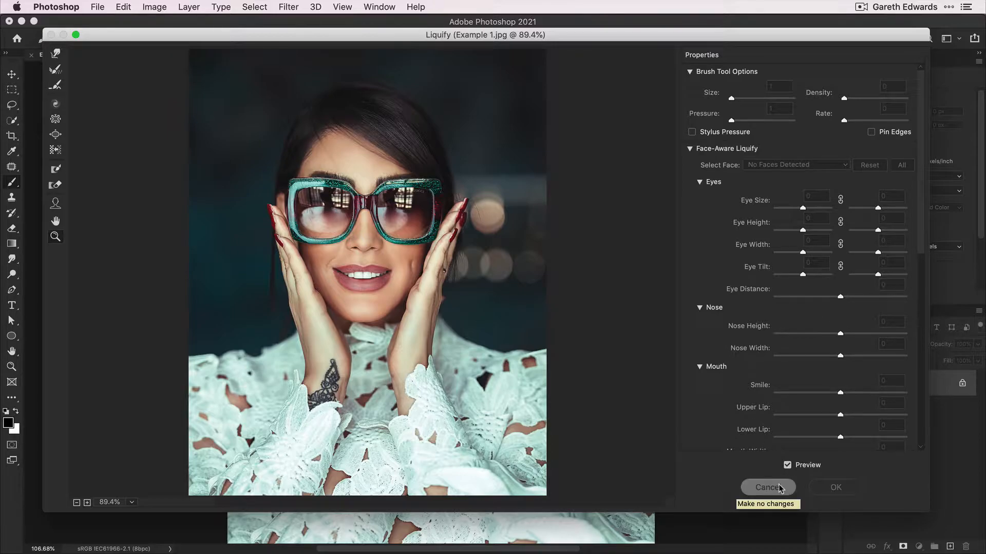
{"action": "left_click", "coordinate": [767, 487]}
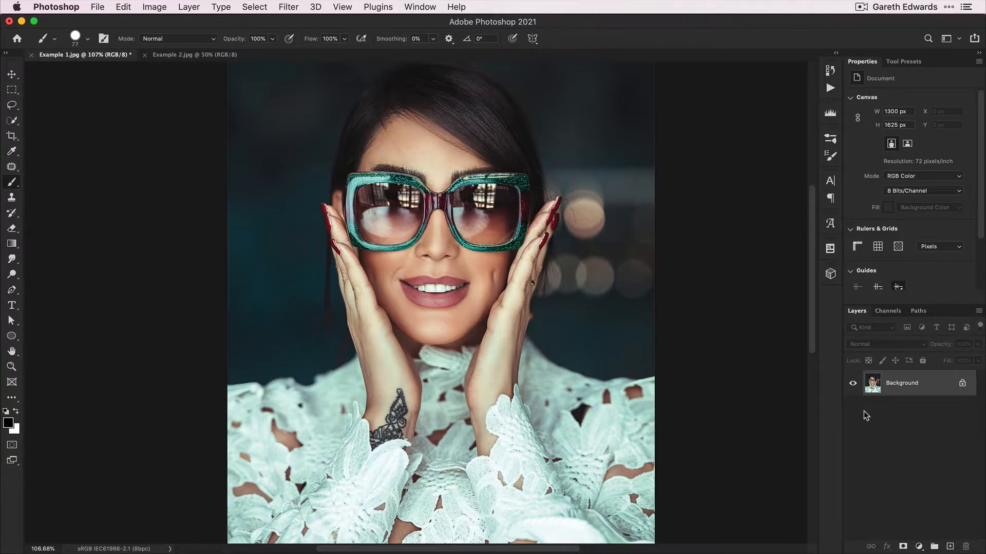
{"action": "mouse_move", "coordinate": [869, 413]}
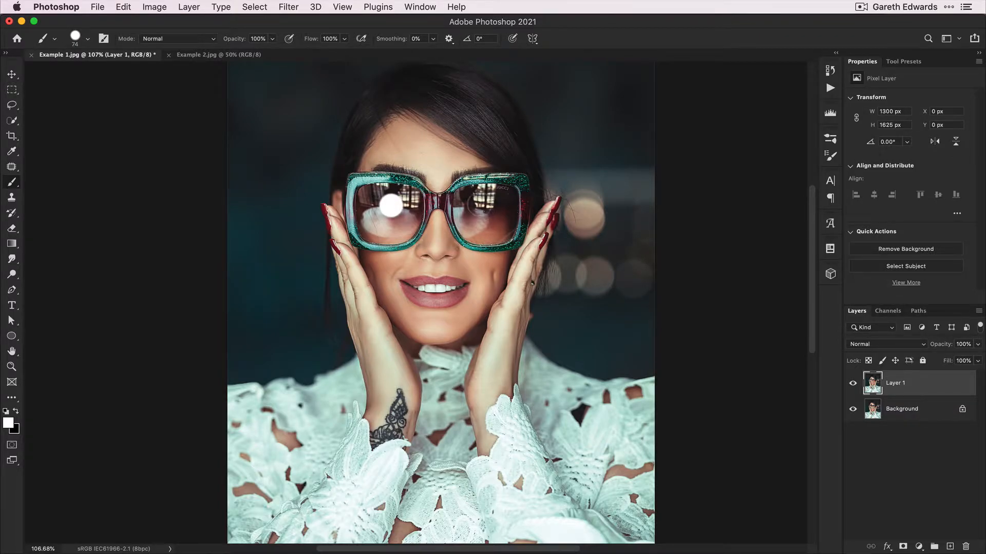
- Paint a white cartoon eye over the left sunglasses lens
{"action": "left_click", "coordinate": [481, 204]}
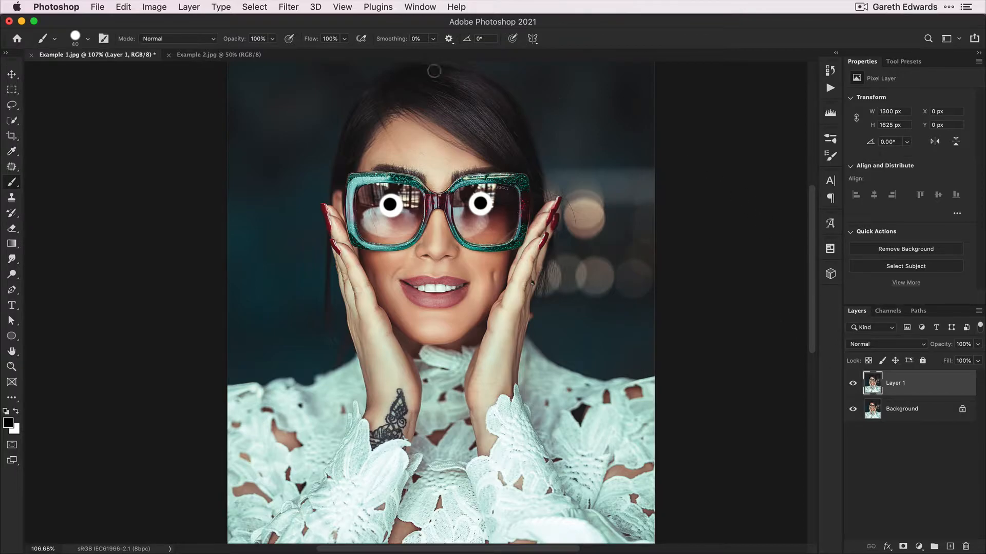
{"action": "left_click", "coordinate": [288, 7]}
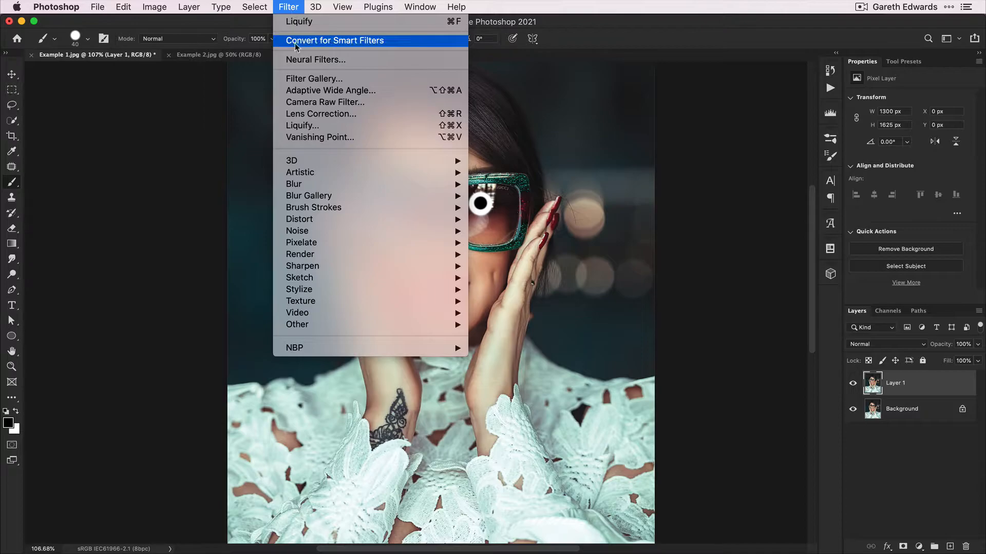
- Apply Face-Aware Liquify with Eye Distance -7, Smile 58, Lower Lip 26, Mouth Height 7
{"action": "left_click", "coordinate": [300, 21]}
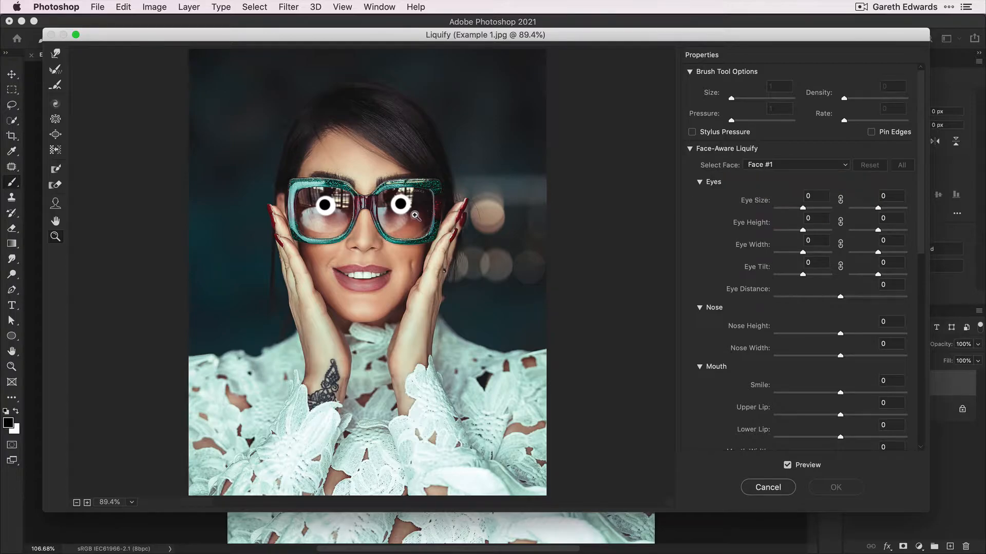
{"action": "mouse_move", "coordinate": [640, 187]}
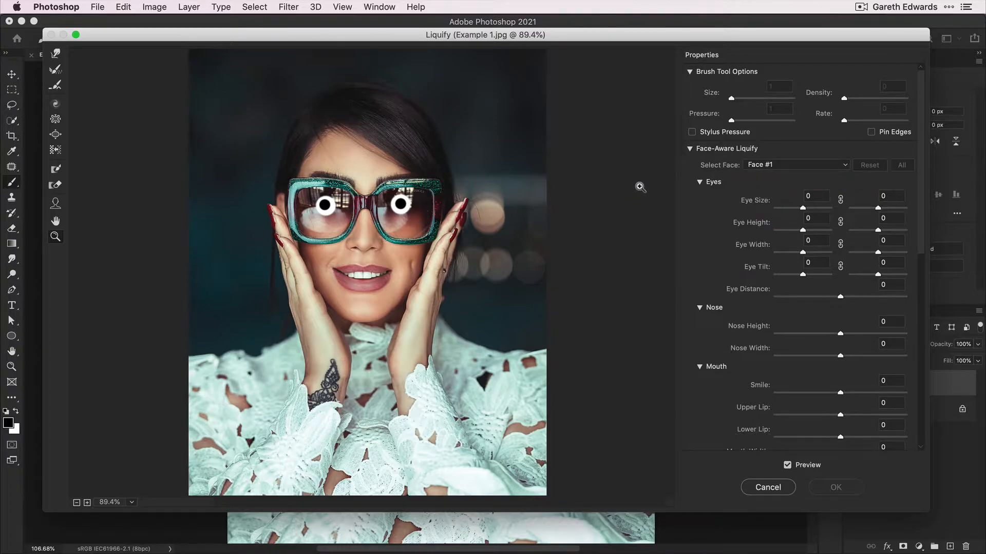
{"action": "scroll", "scroll_direction": "down", "scroll_amount": 3}
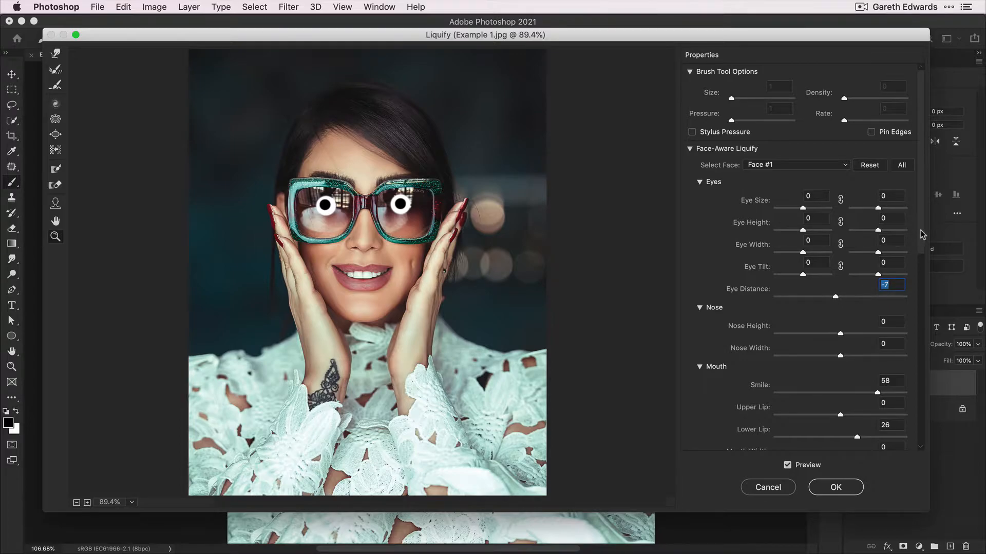
{"action": "scroll", "scroll_direction": "down", "scroll_amount": 3}
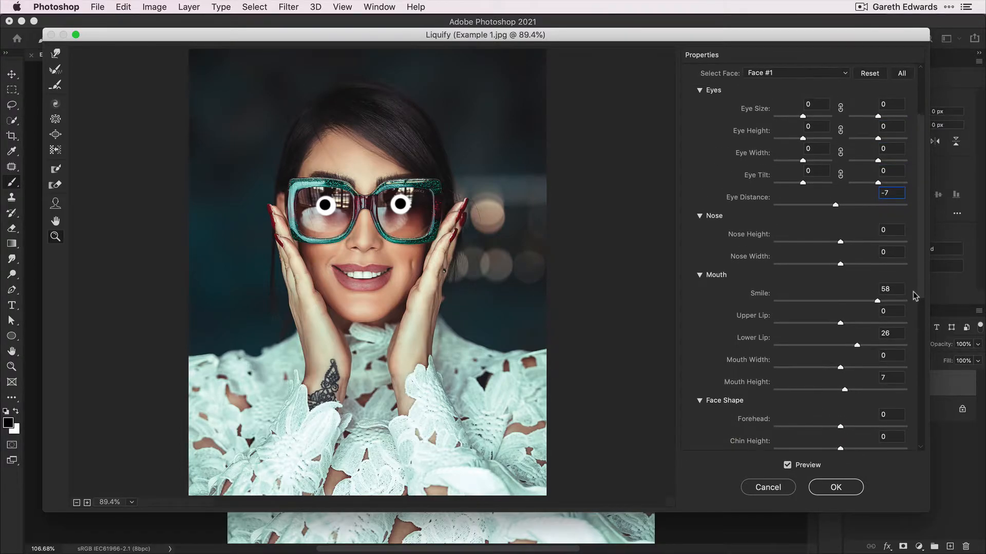
{"action": "mouse_move", "coordinate": [847, 488]}
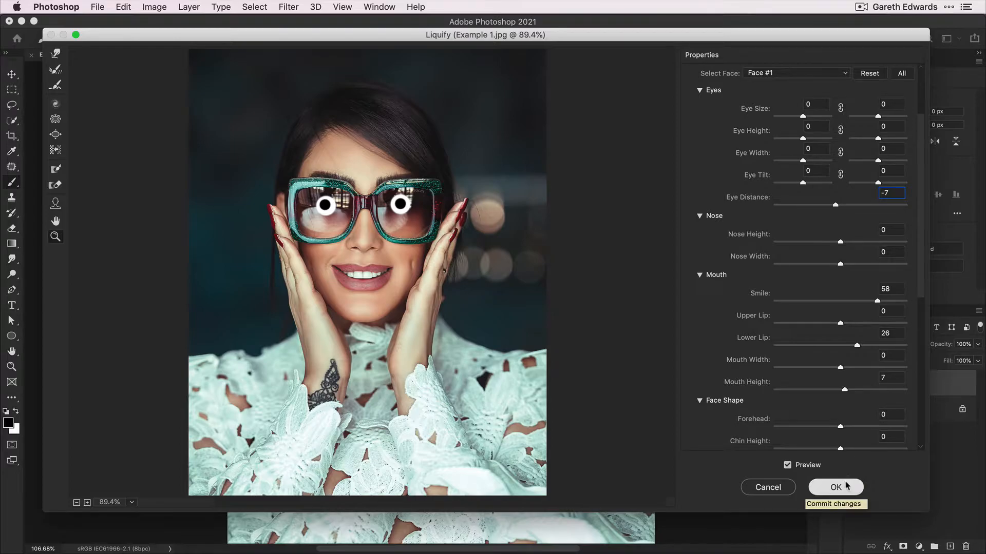
{"action": "left_click", "coordinate": [835, 487]}
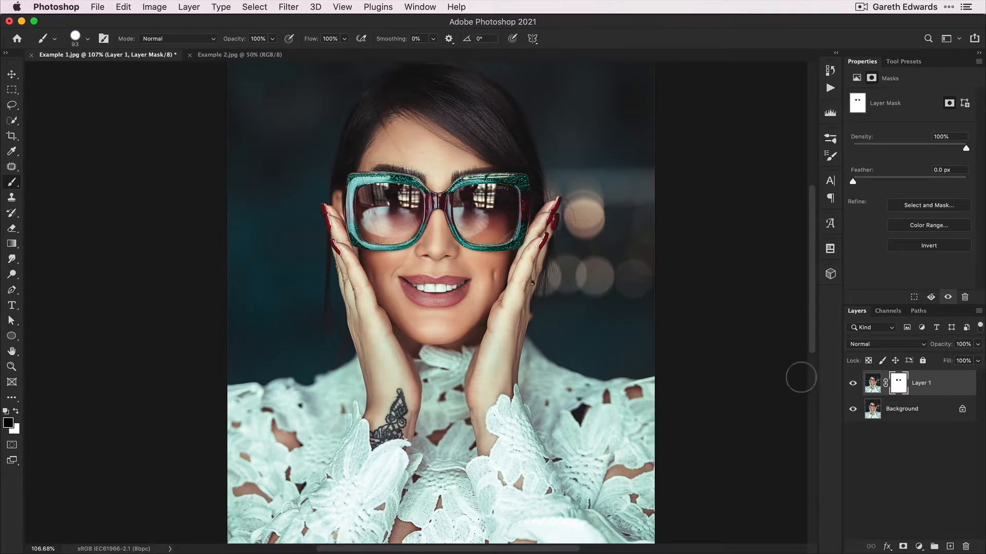
{"action": "mouse_move", "coordinate": [873, 507]}
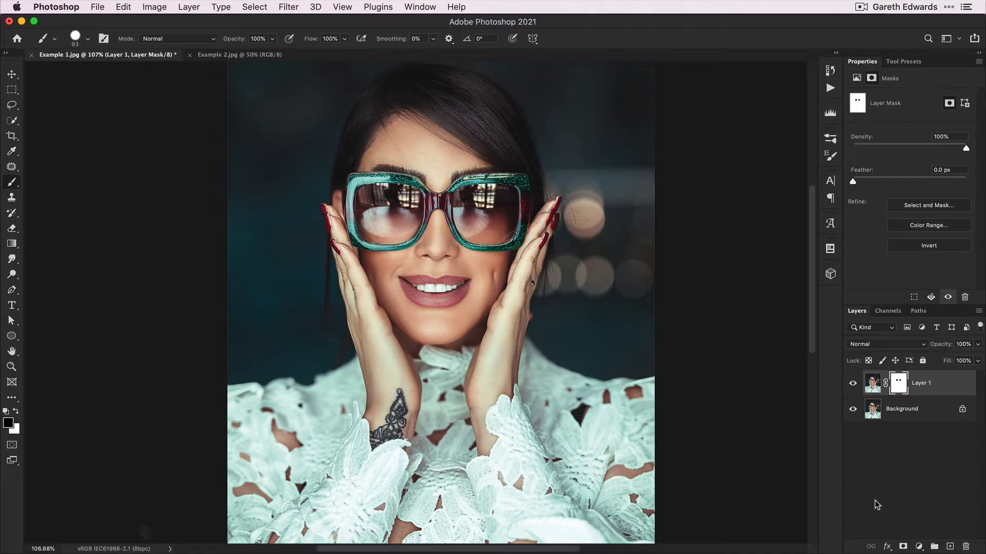
- Mask out the painted eyes on Layer 1 and switch to the Example 2.jpg document
{"action": "left_click", "coordinate": [102, 501]}
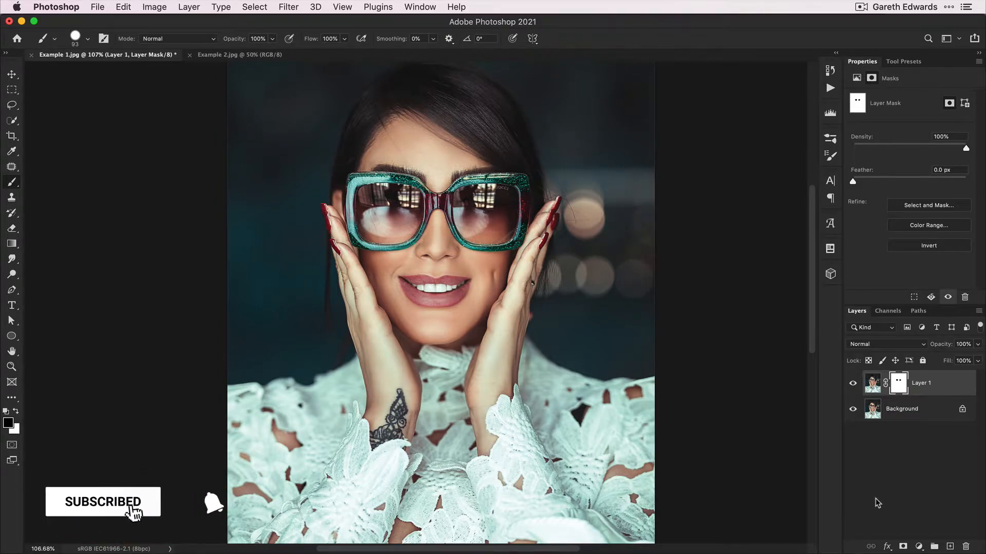
{"action": "left_click", "coordinate": [214, 504]}
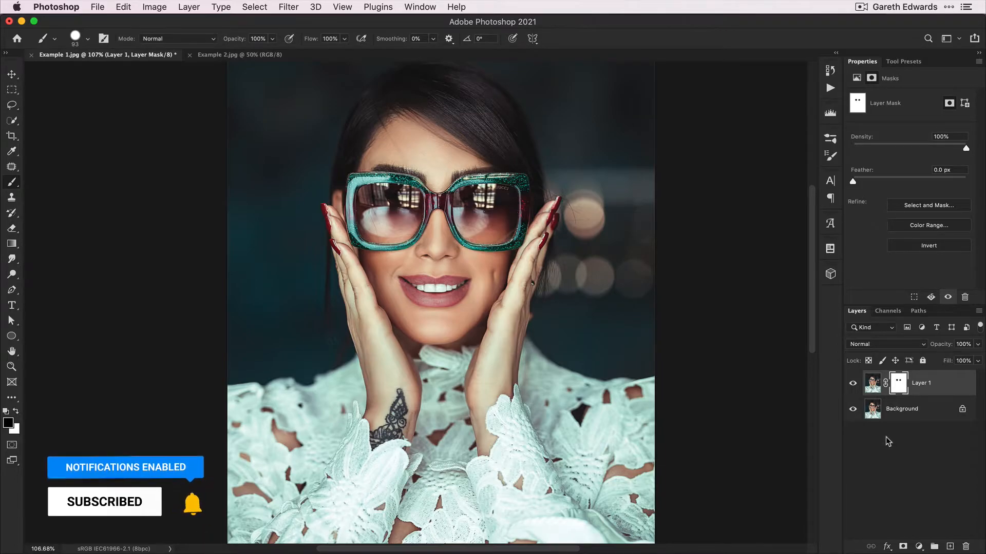
{"action": "left_click", "coordinate": [239, 55]}
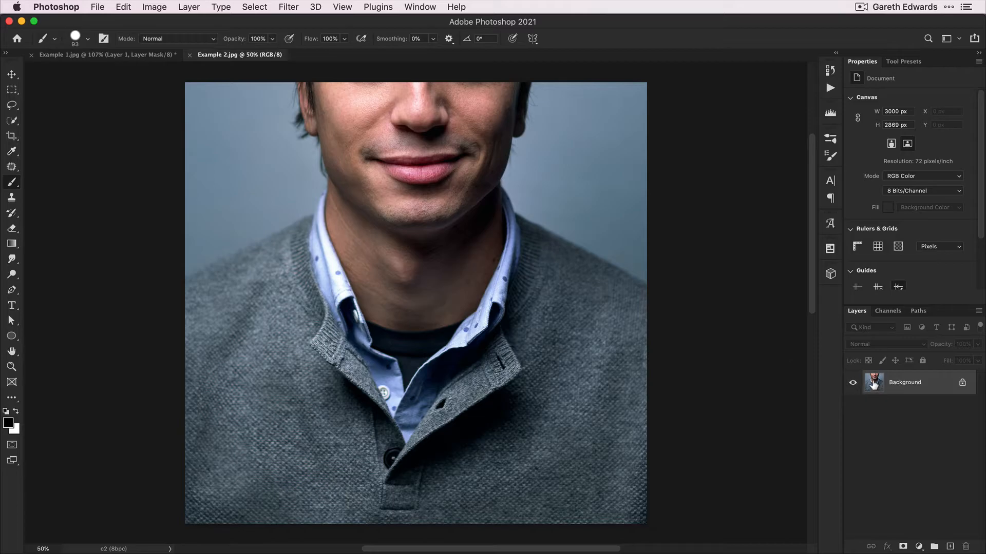
{"action": "mouse_move", "coordinate": [760, 375]}
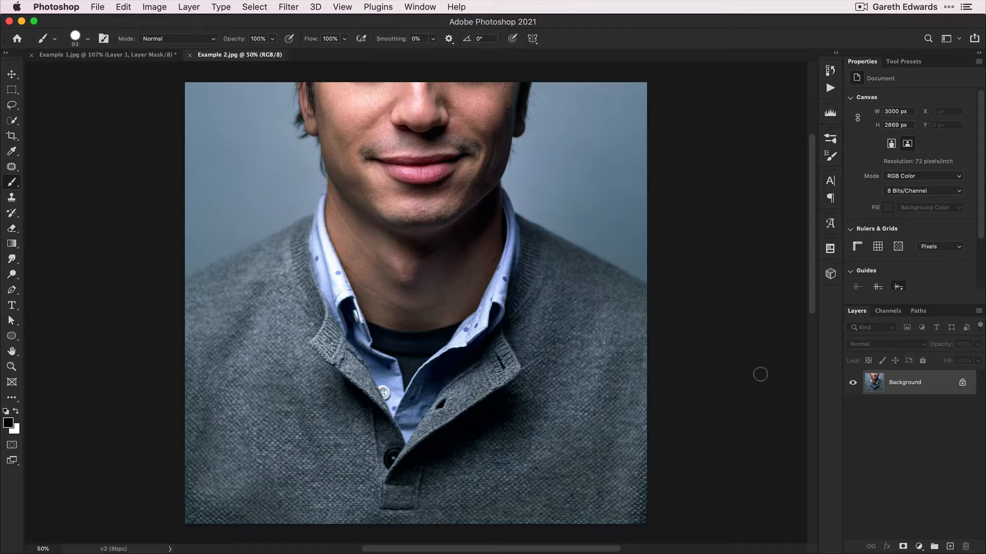
- Run Filter > Liquify, see 'No Faces Detected', and cancel out
{"action": "left_click", "coordinate": [289, 6]}
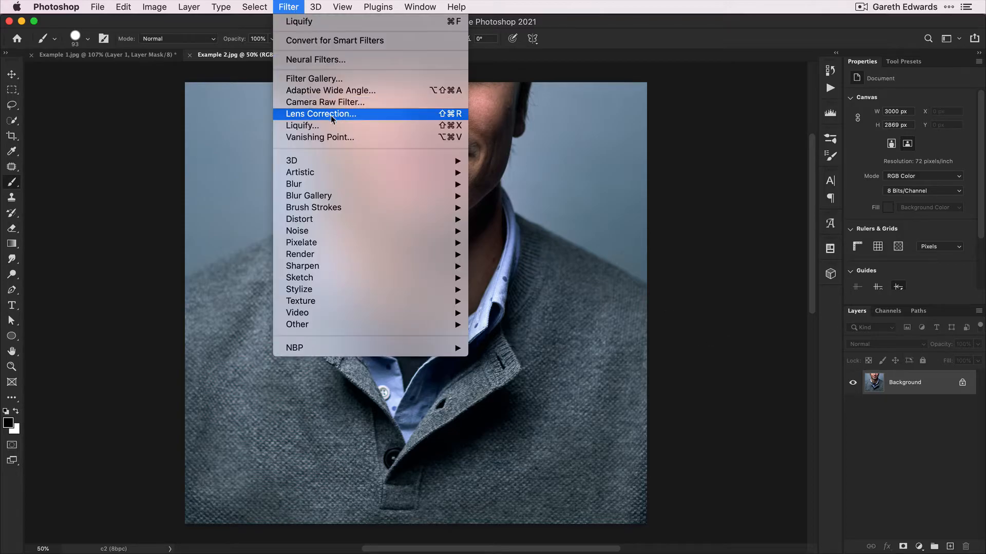
{"action": "left_click", "coordinate": [302, 126]}
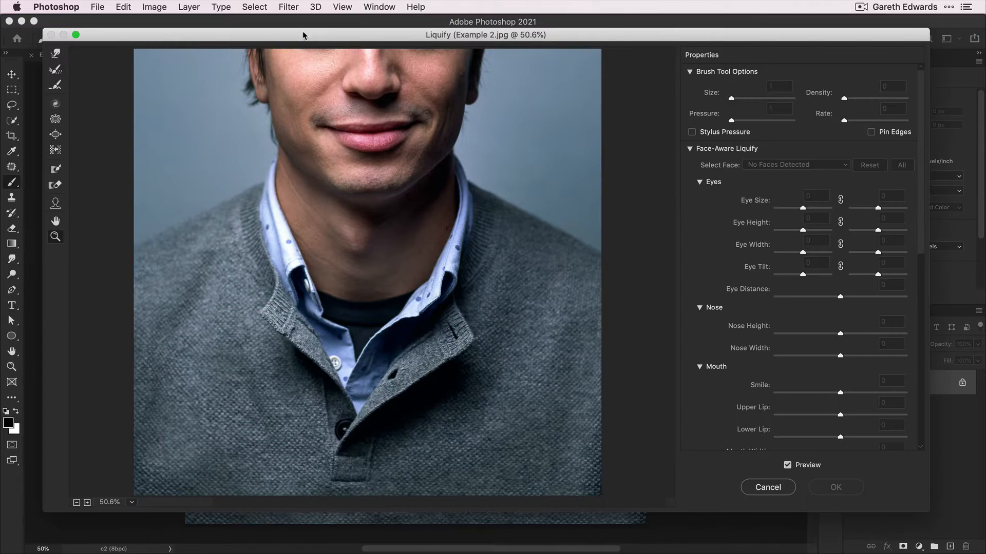
{"action": "mouse_move", "coordinate": [793, 169]}
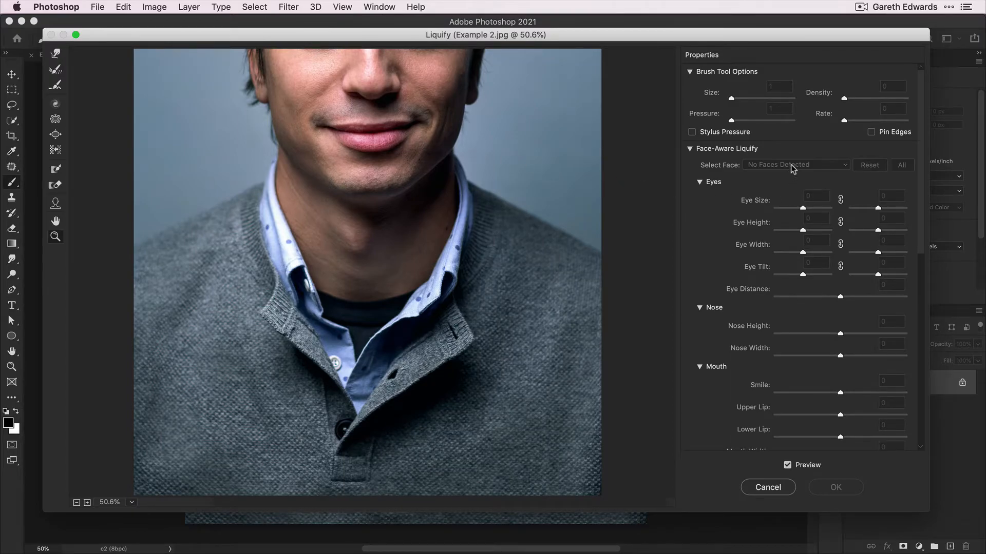
{"action": "mouse_move", "coordinate": [779, 294]}
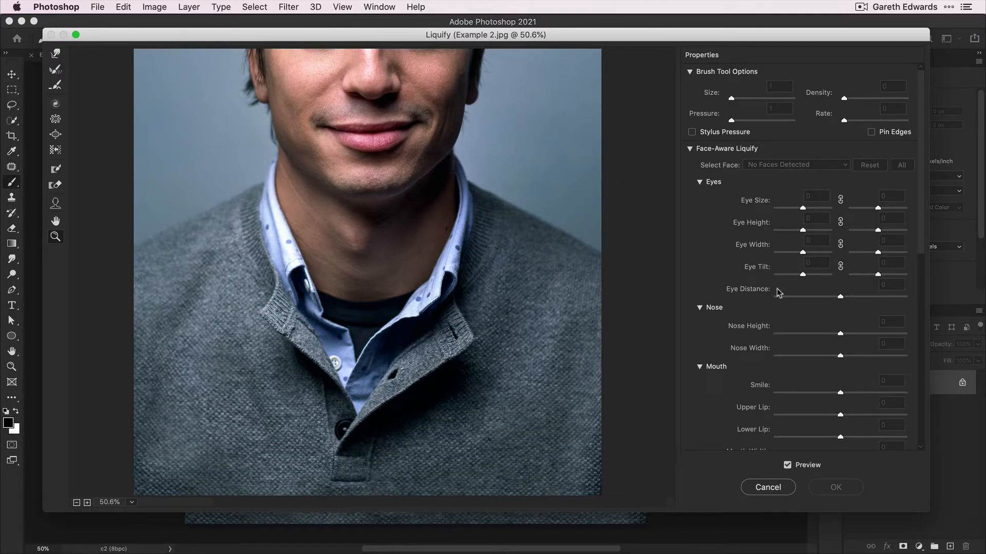
{"action": "left_click", "coordinate": [836, 487]}
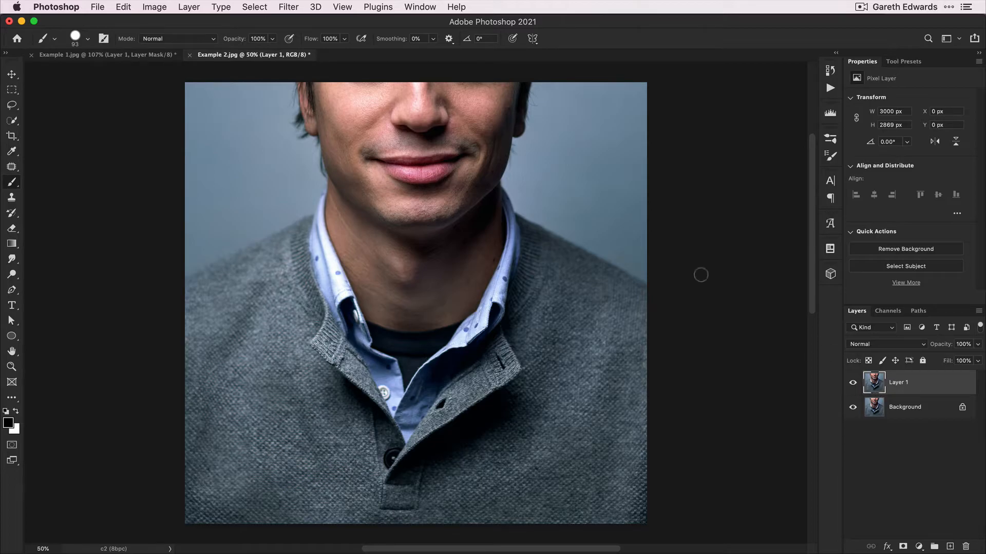
- Add canvas at the top with Crop, then paint two white eyes with black pupils there
{"action": "left_click", "coordinate": [11, 137]}
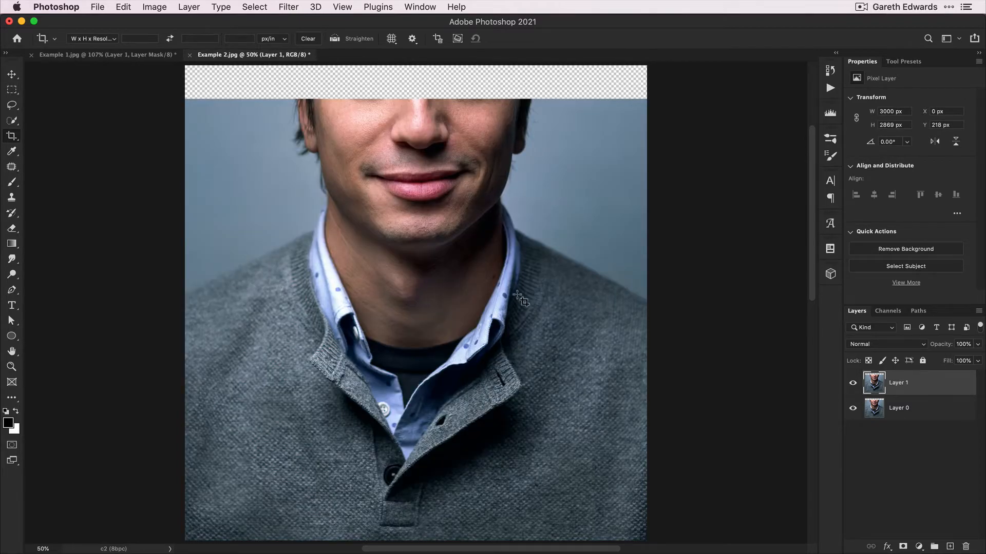
{"action": "mouse_move", "coordinate": [726, 279]}
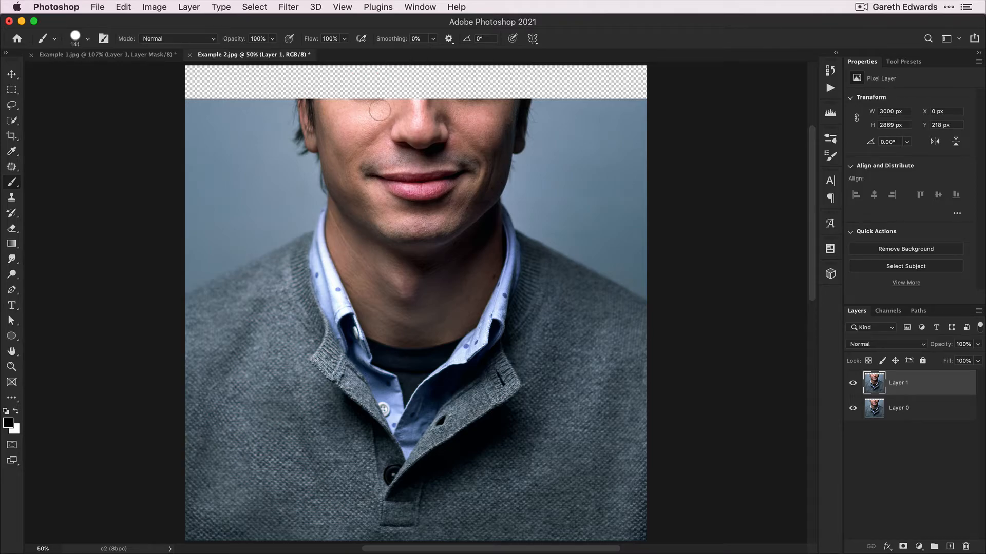
{"action": "mouse_move", "coordinate": [364, 82]}
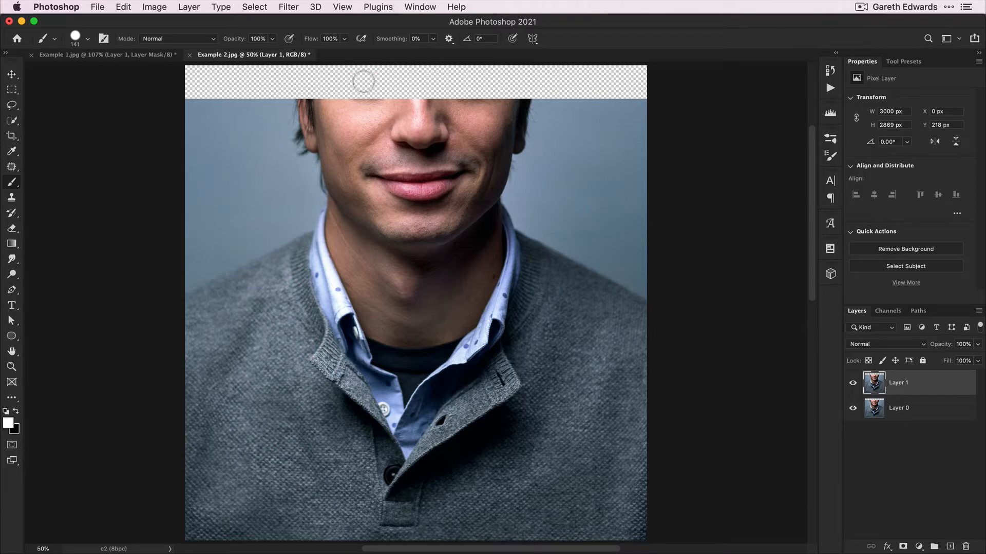
{"action": "left_click", "coordinate": [363, 80]}
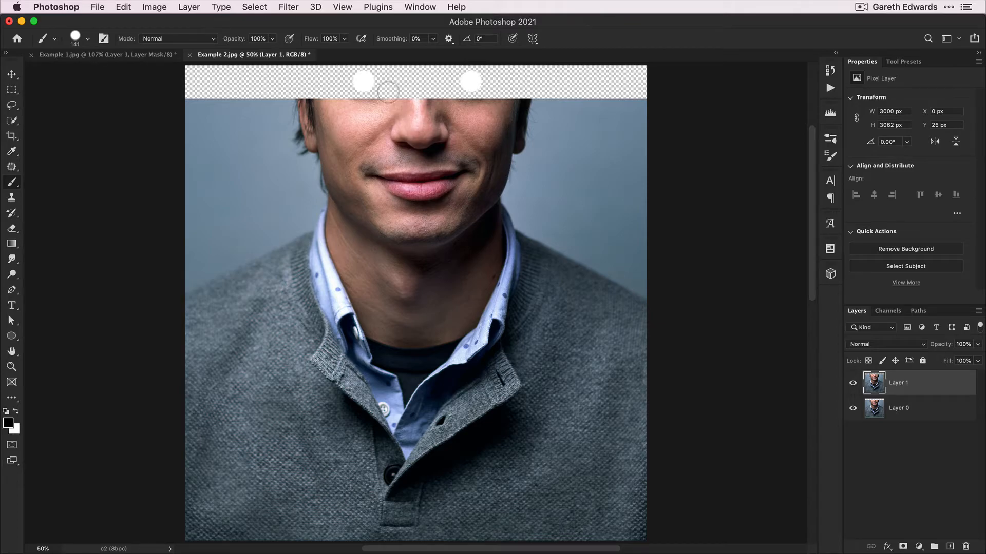
{"action": "left_click", "coordinate": [364, 82]}
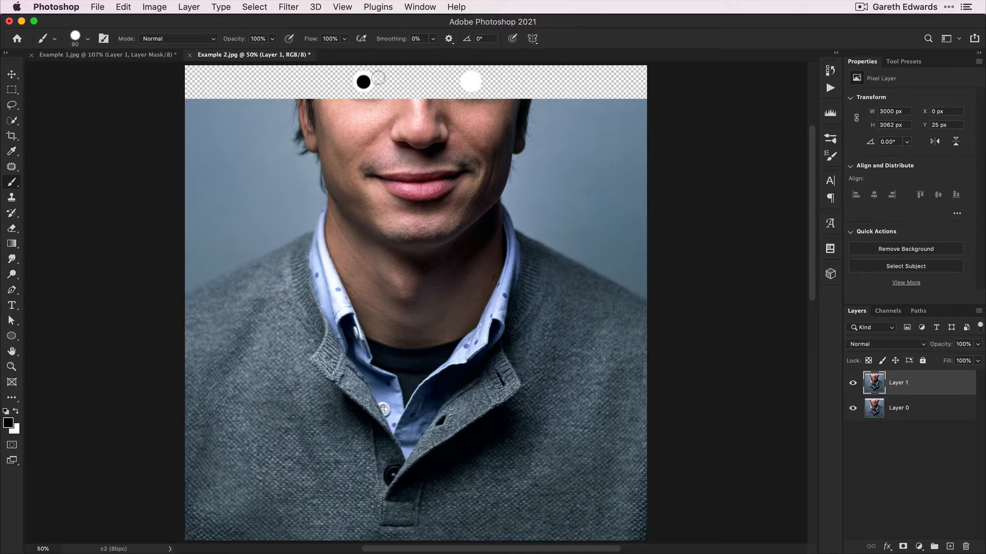
{"action": "left_click", "coordinate": [471, 81]}
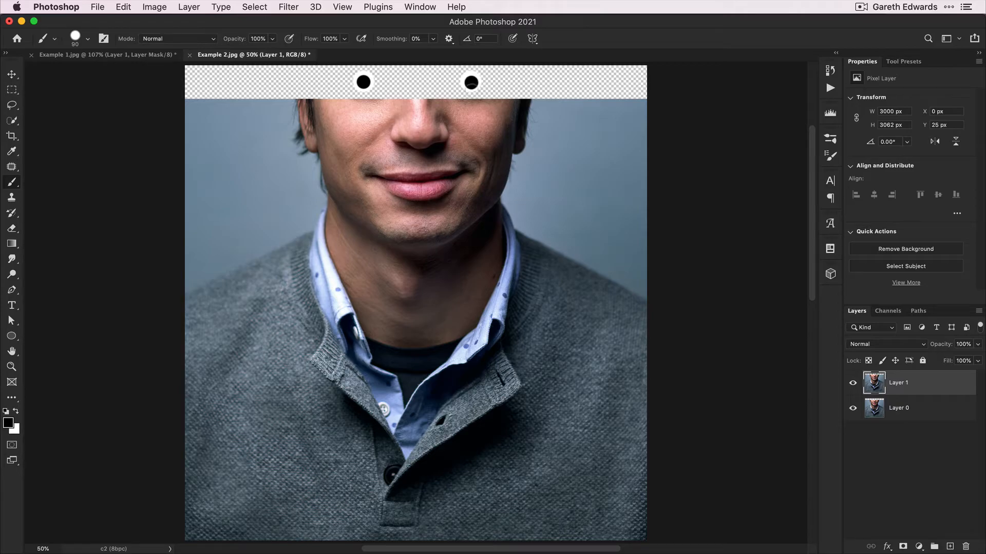
{"action": "mouse_move", "coordinate": [287, 16]}
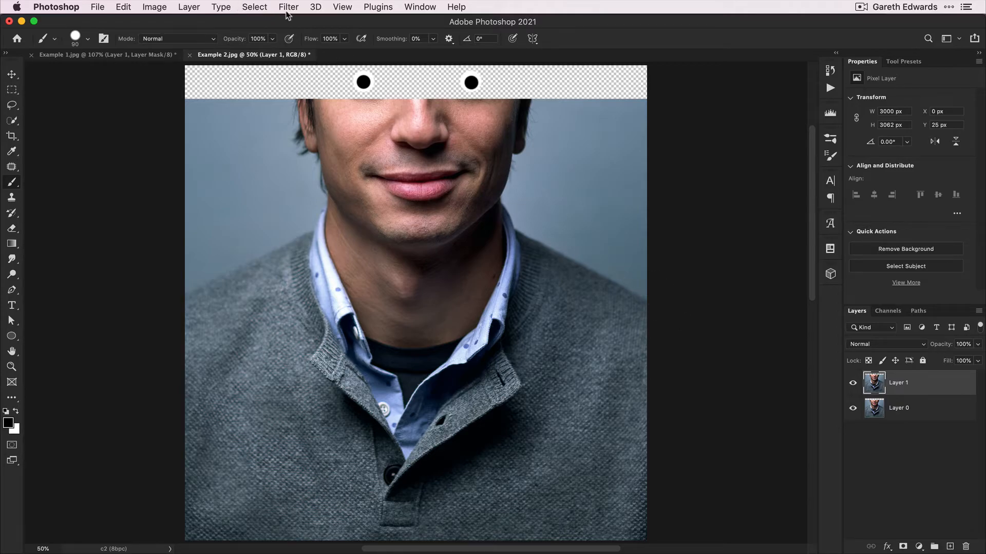
- Apply Face-Aware Liquify with Smile 53, Mouth Width 14, Chin Height -40, Jawline 51
{"action": "left_click", "coordinate": [288, 7]}
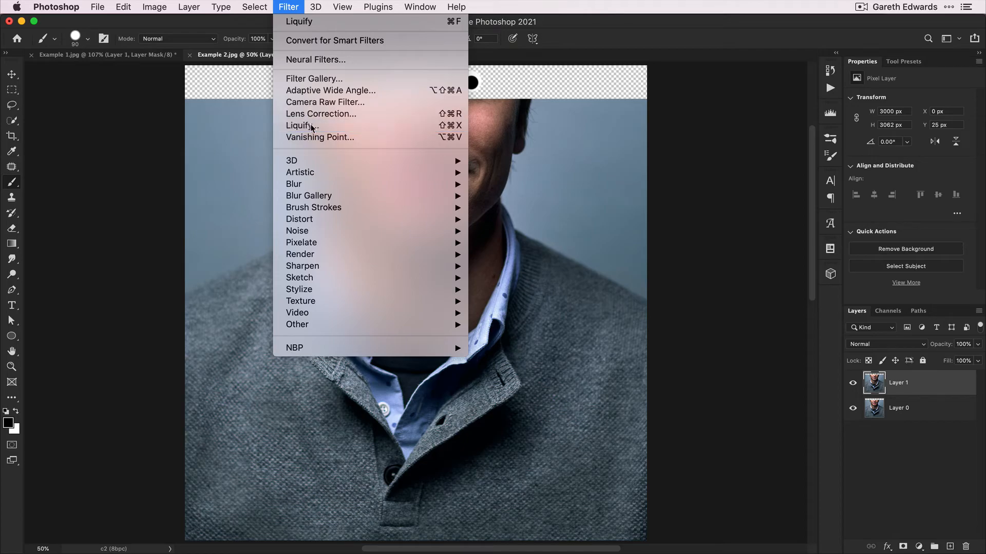
{"action": "left_click", "coordinate": [300, 125]}
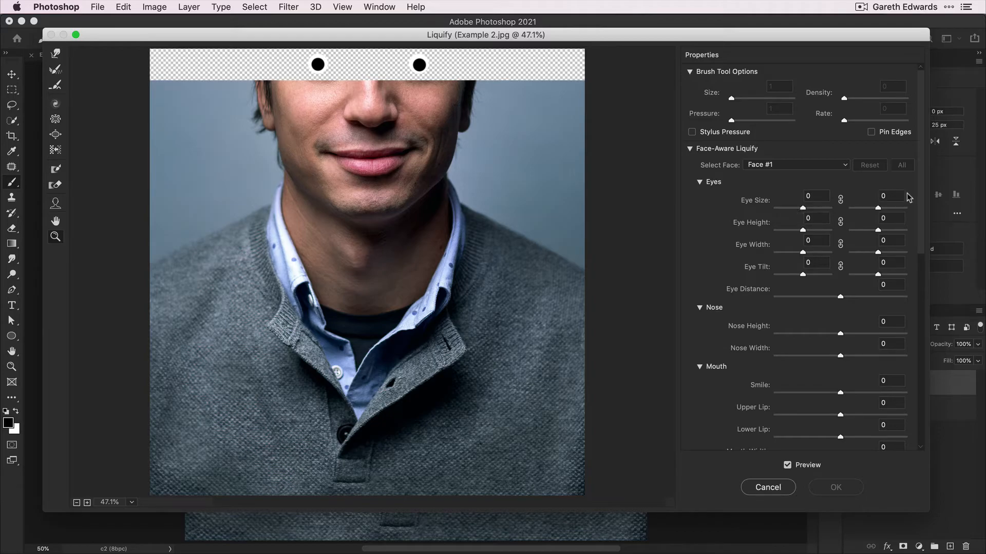
{"action": "scroll", "scroll_direction": "down", "scroll_amount": 3}
{"action": "type", "text": "-40"}
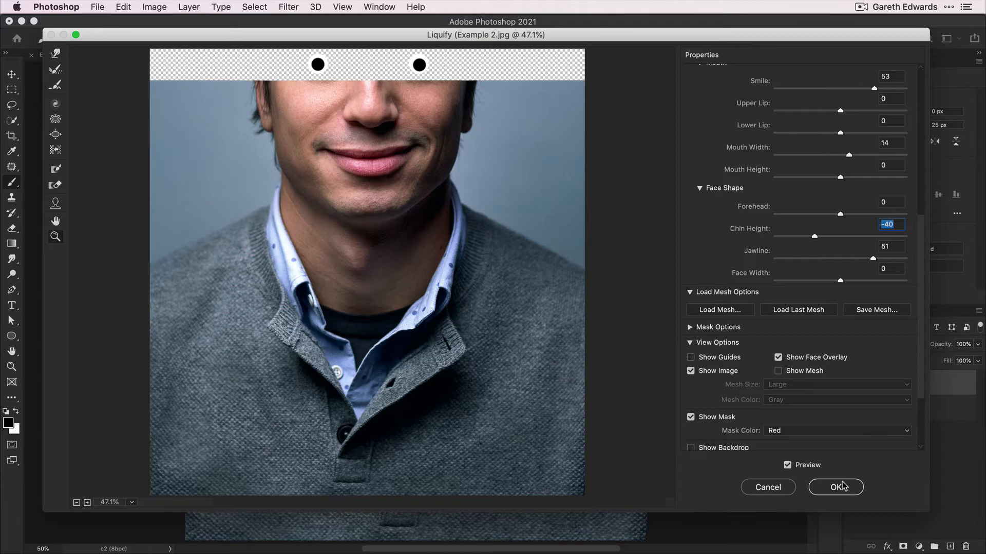
{"action": "left_click", "coordinate": [836, 487]}
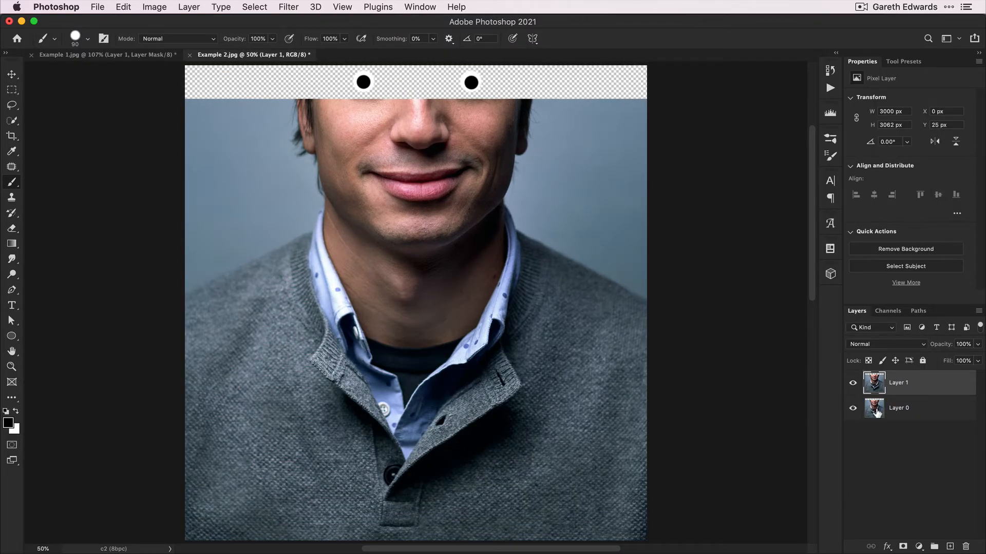
- Crop the top edge down to the photo's original top, removing the cartoon-eye strip
{"action": "left_click", "coordinate": [11, 136]}
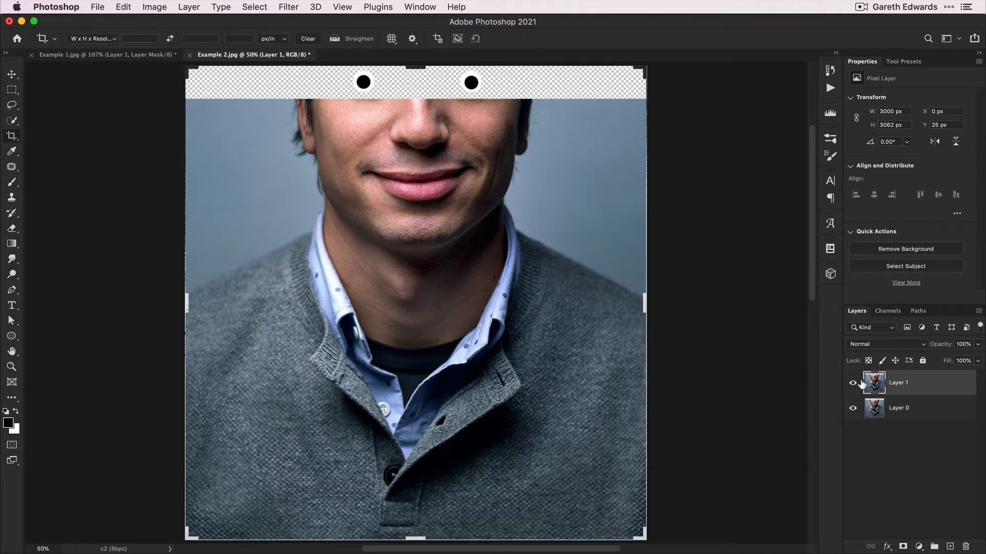
{"action": "left_click_drag", "start_coordinate": [414, 67], "coordinate": [413, 84]}
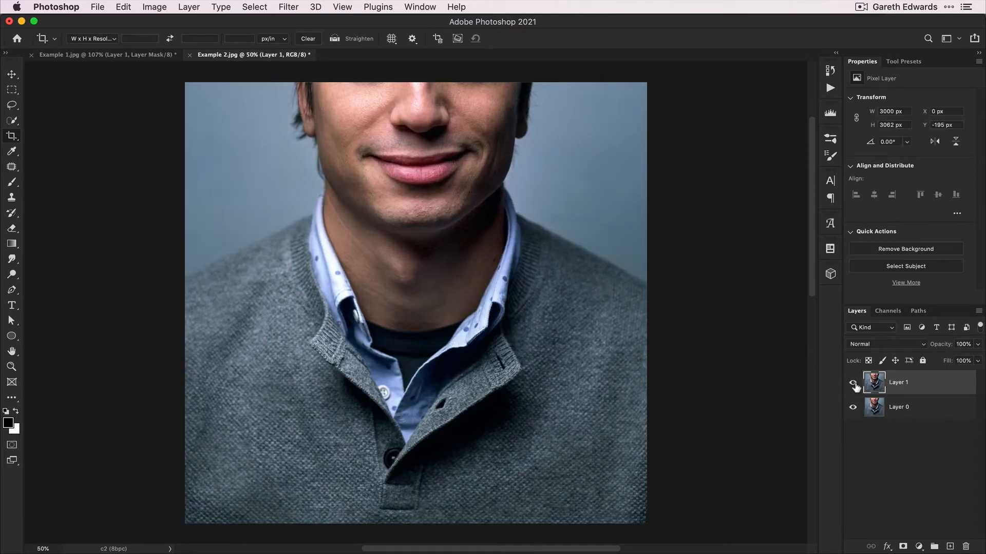
{"action": "left_click", "coordinate": [853, 382]}
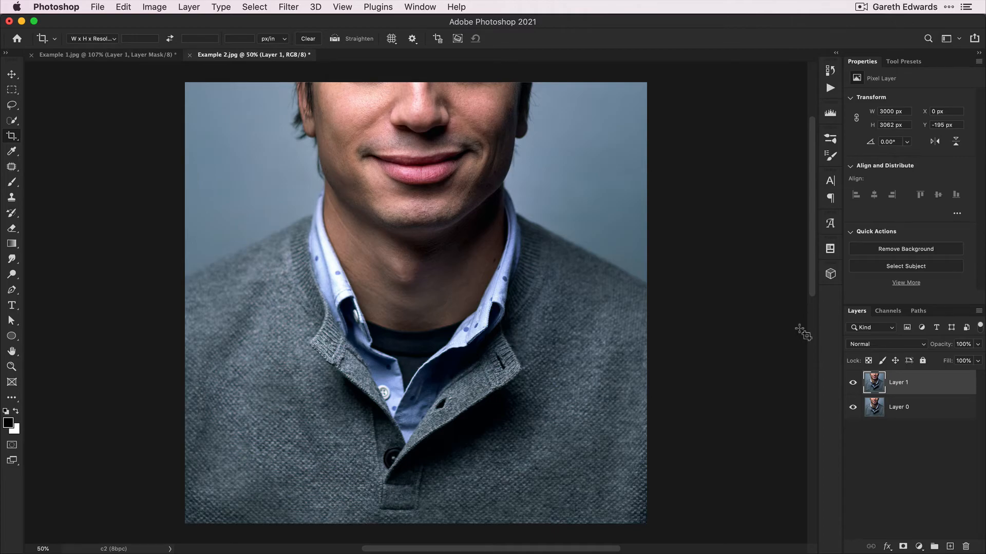